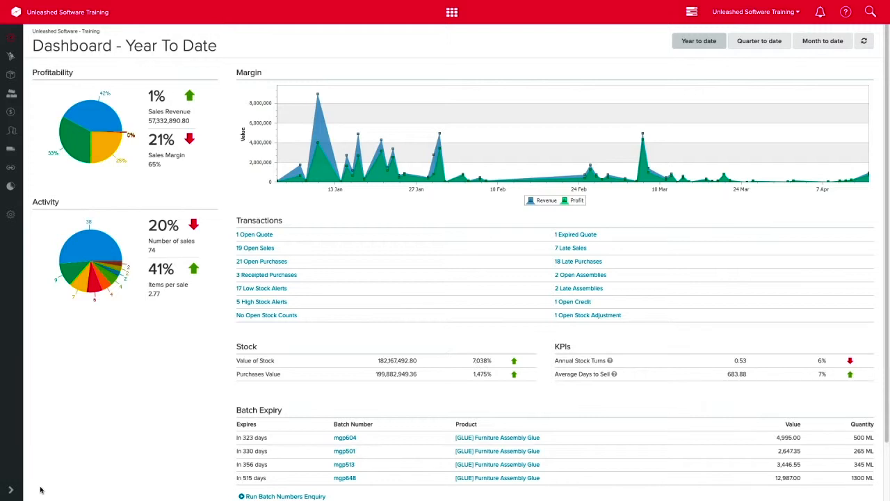
mouse_move(33, 491)
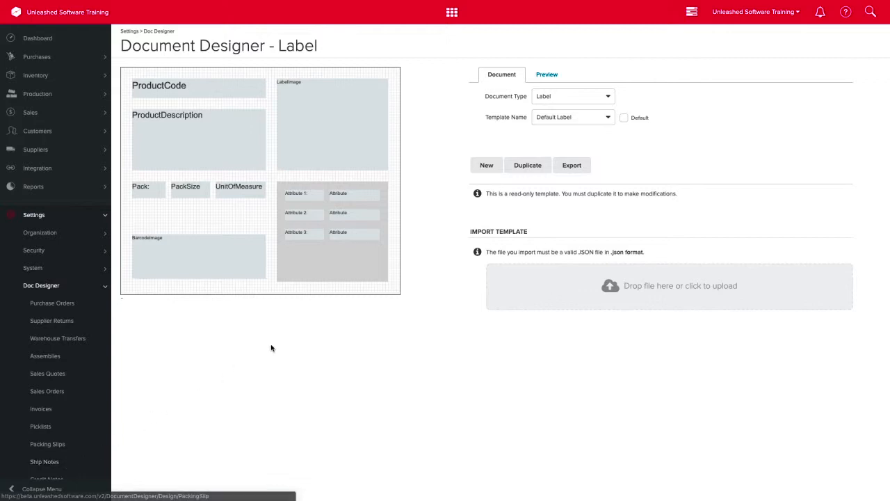
- Duplicate the default label template as a new template named 'Beer Label'
click(527, 164)
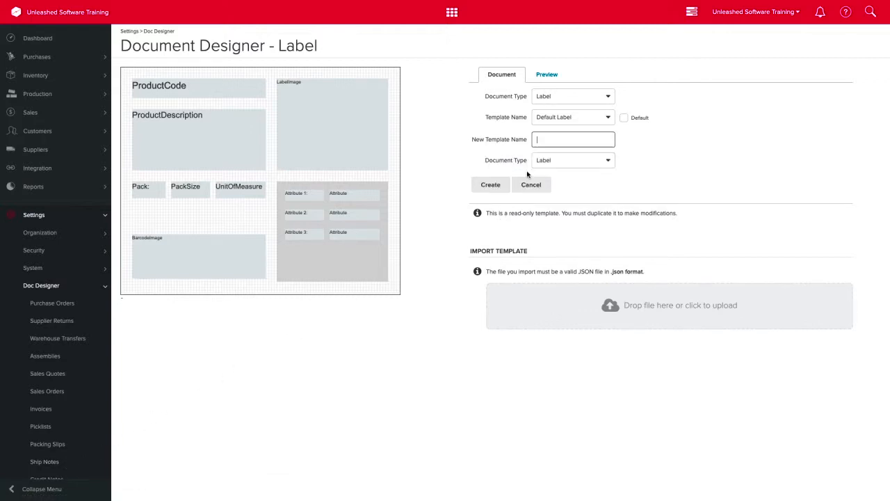
text(Beer Label)
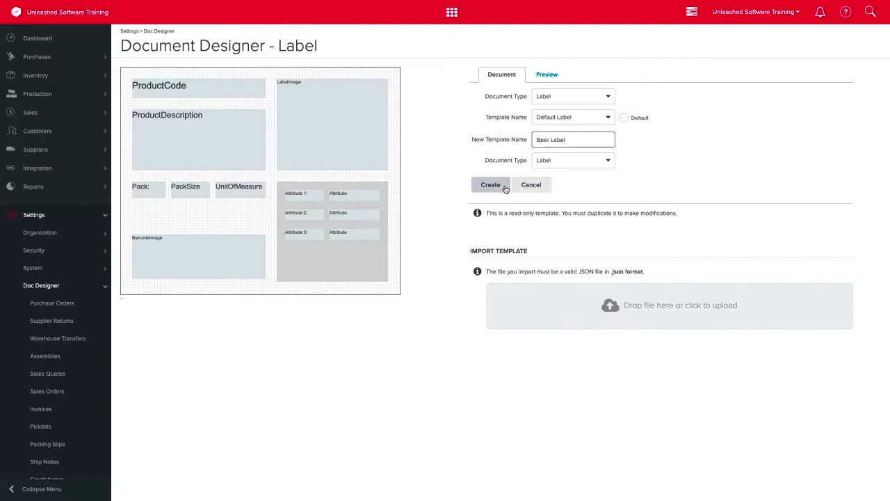
click(489, 183)
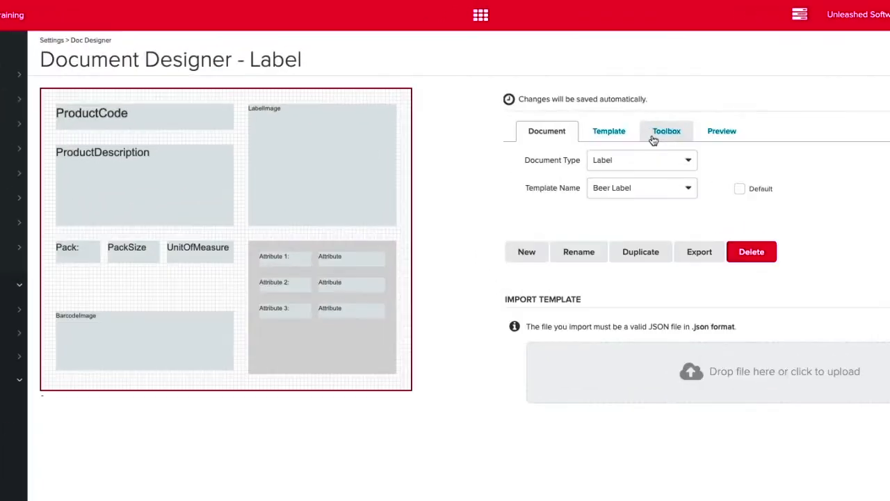
- Add a Company Logo component from the Toolbox onto the label
click(665, 131)
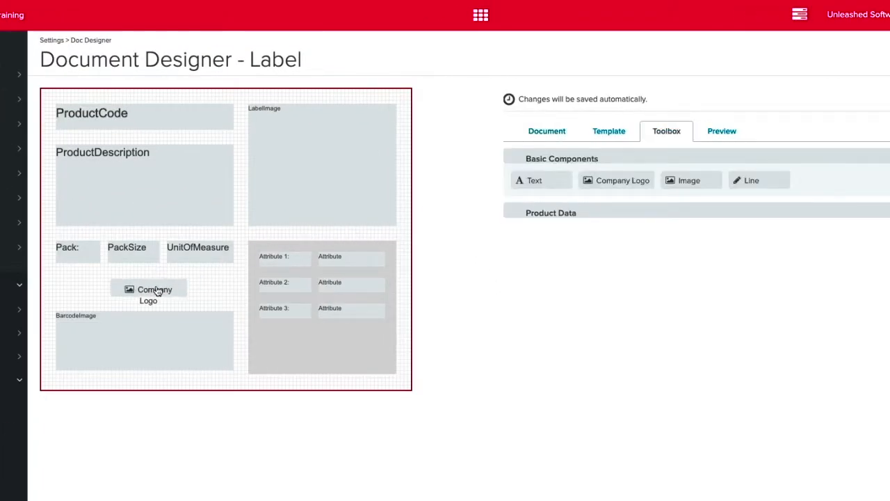
click(147, 289)
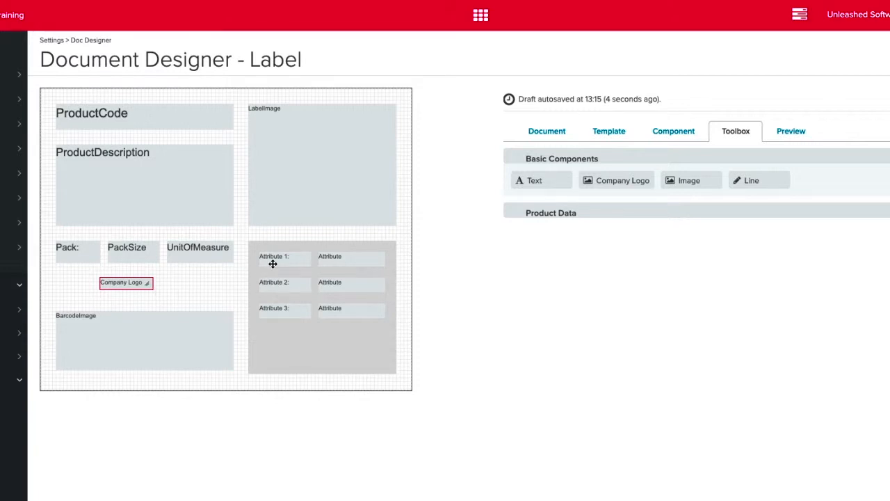
- Rename the attribute rows to Alcohol Level, Handling Instructions and Quantity
click(284, 256)
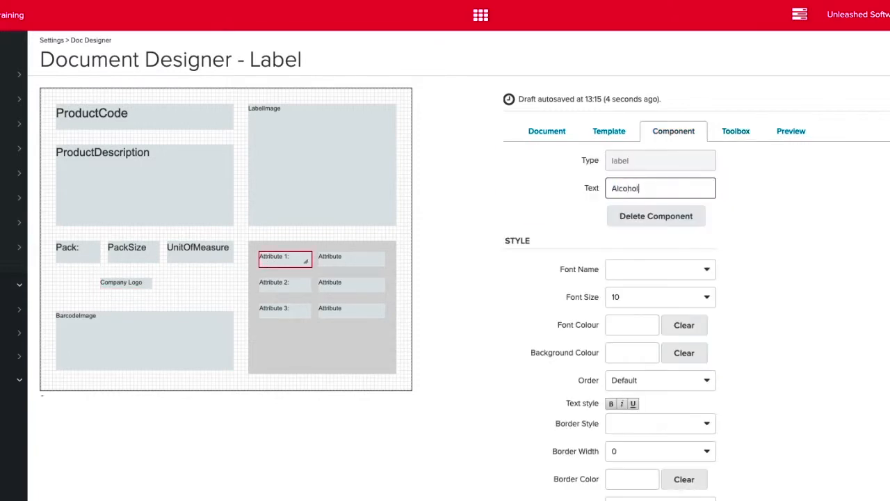
text(Level)
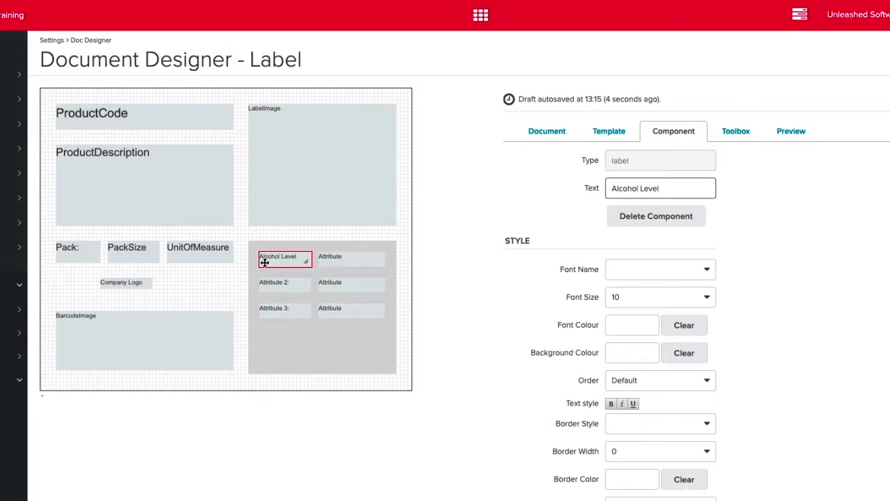
click(351, 258)
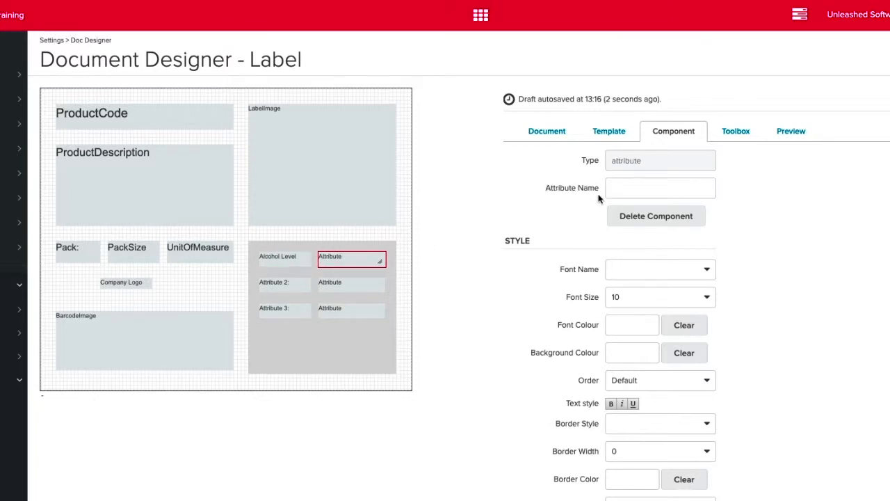
text(Al)
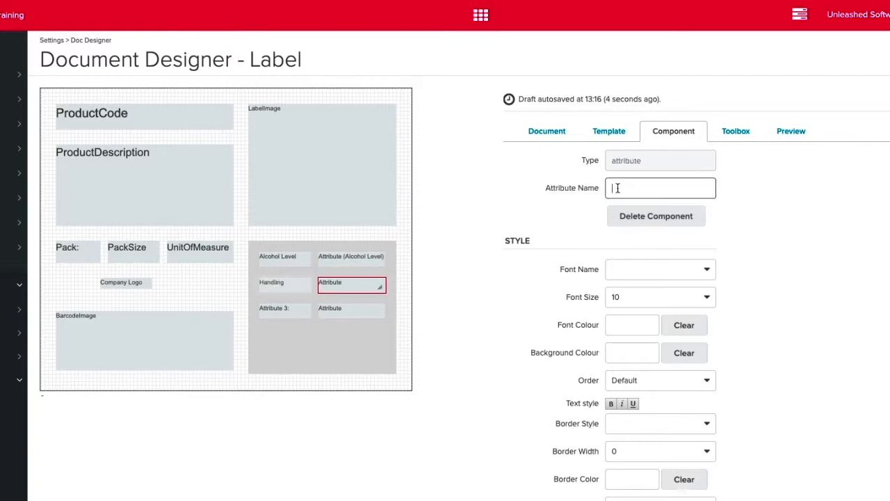
text(Quantity)
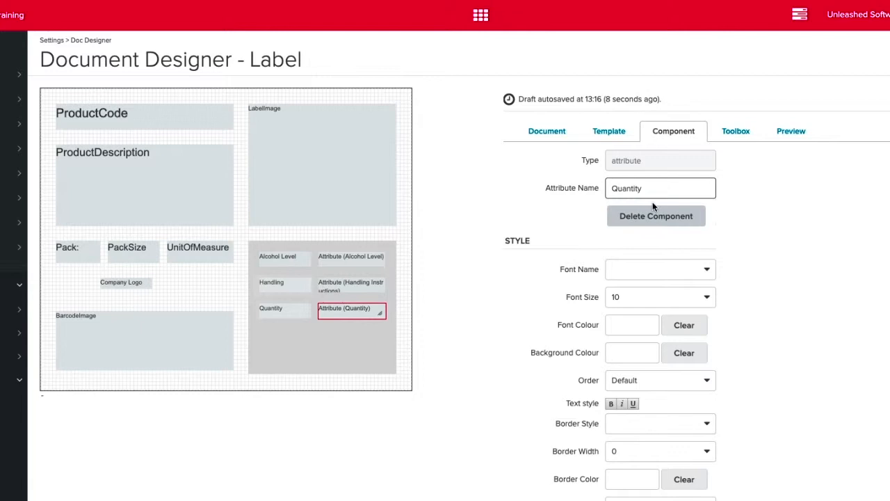
- Add Bin Location and Sell Price Tier product-data fields below Quantity and enlarge the logo
click(734, 131)
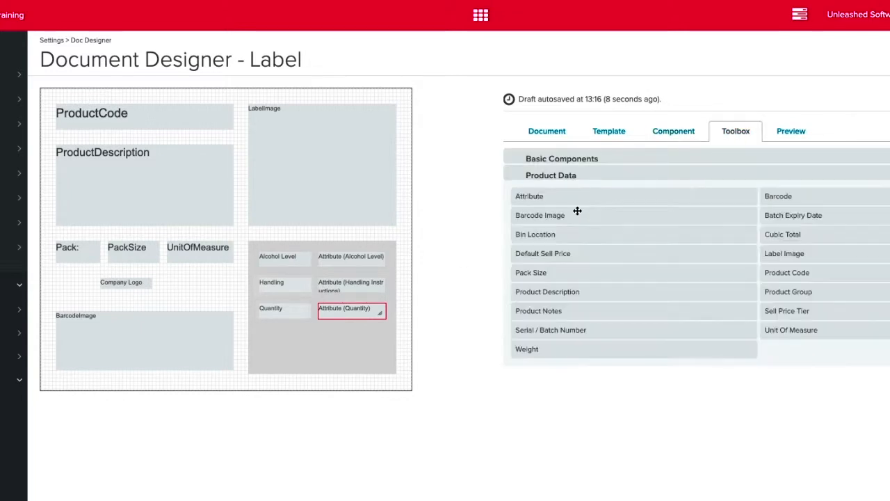
drag(536, 233, 322, 334)
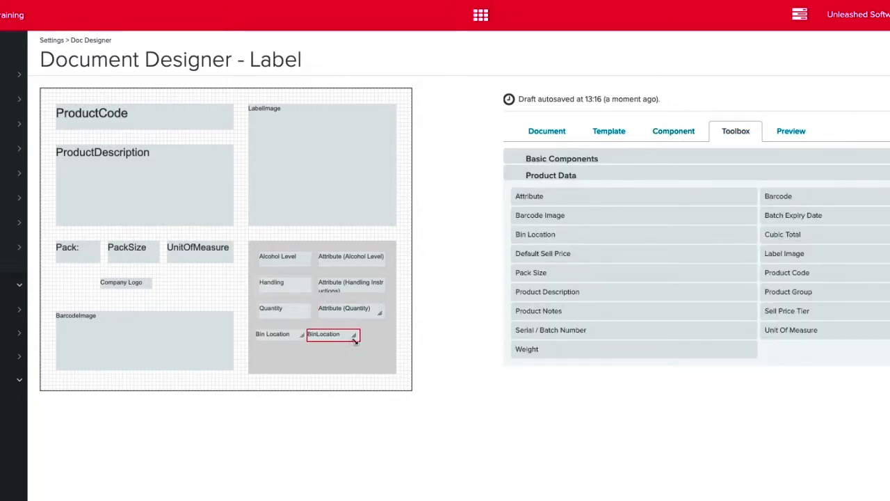
drag(787, 310, 337, 347)
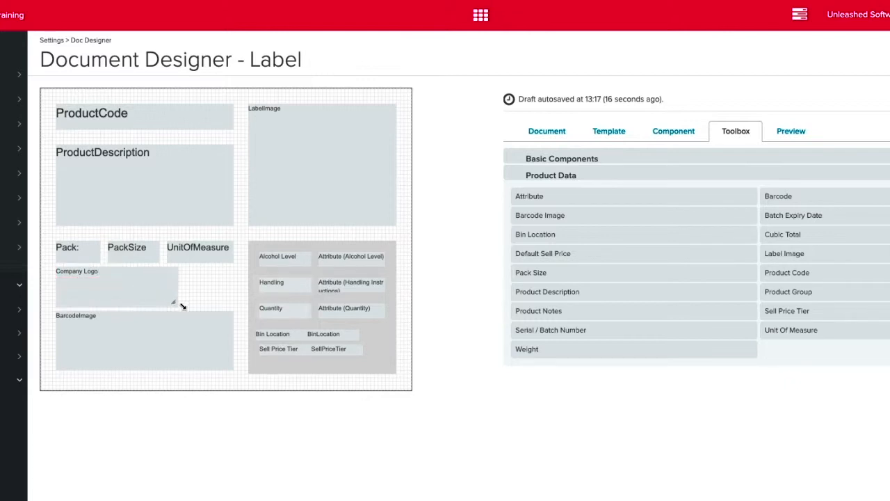
drag(178, 305, 230, 304)
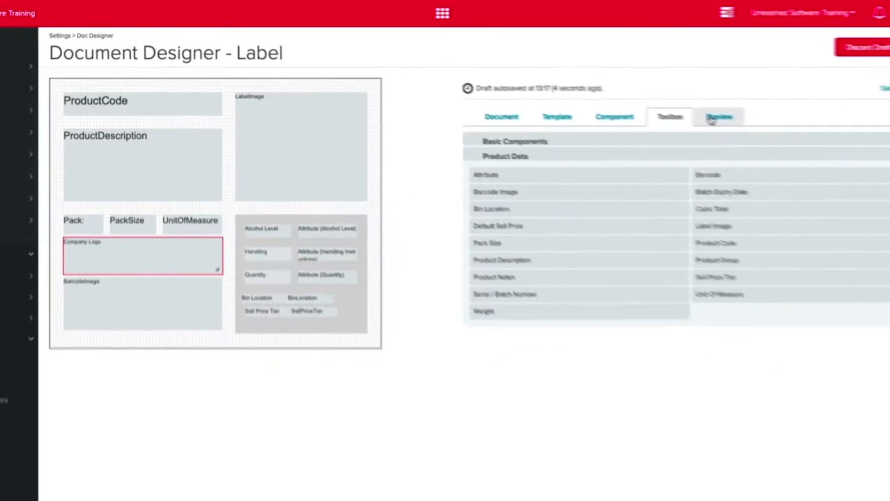
- Show a sample preview of the Beer Label and select the sell price tier field
click(720, 117)
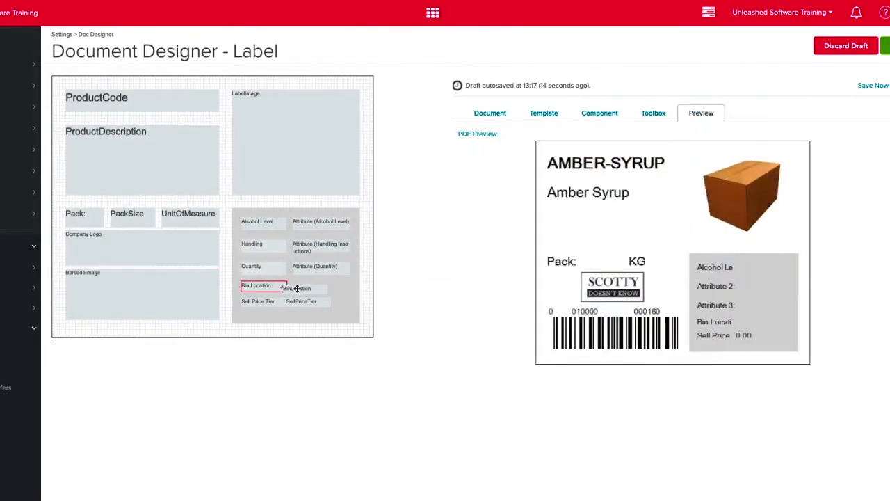
click(309, 301)
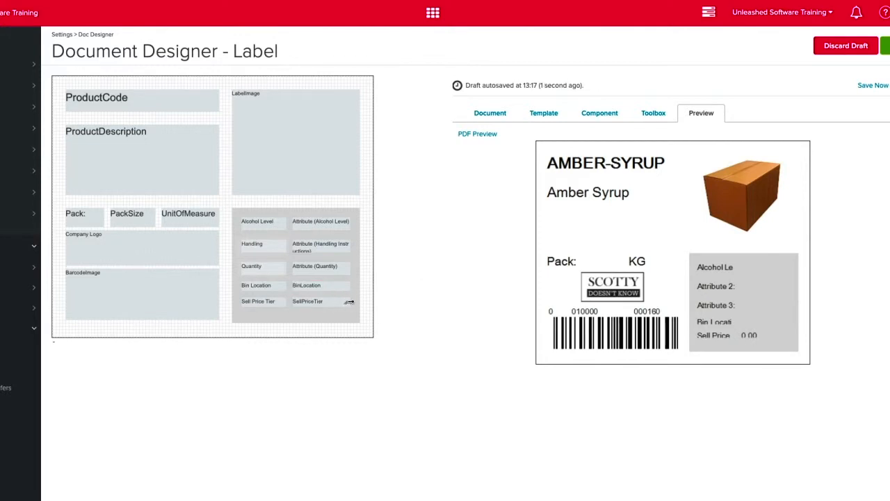
click(320, 301)
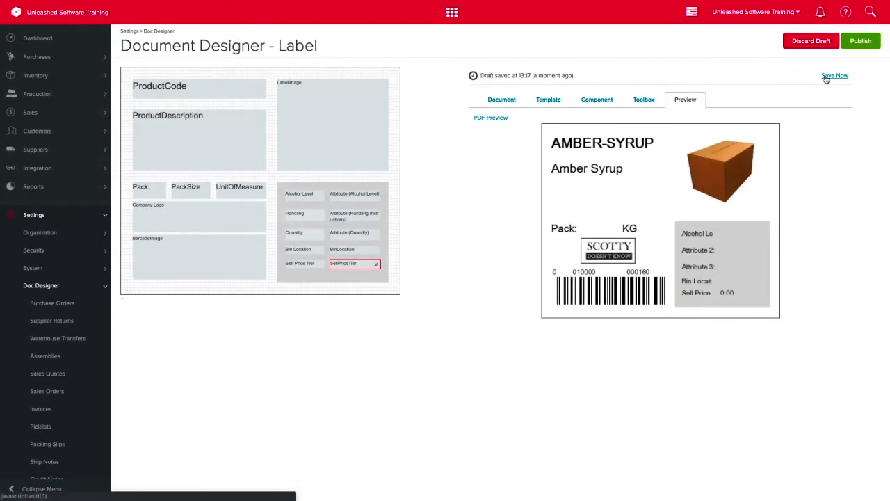
- Publish the Beer Label template and return to the products list
click(501, 98)
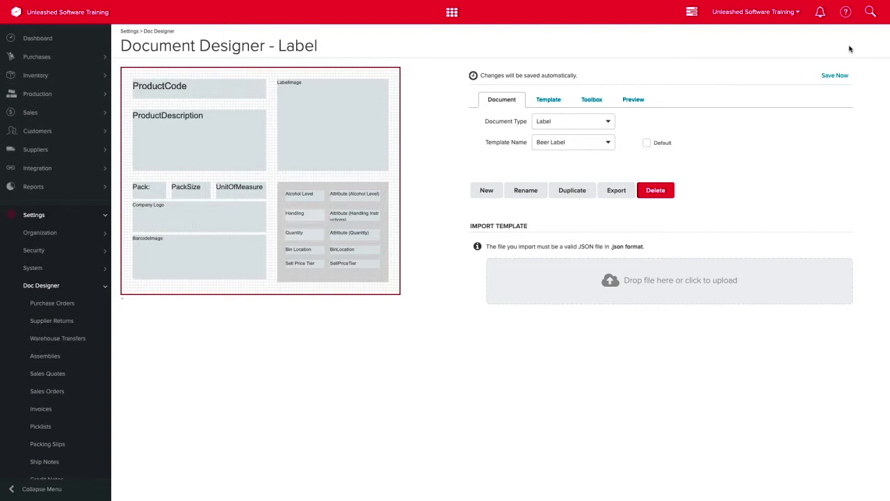
mouse_move(854, 48)
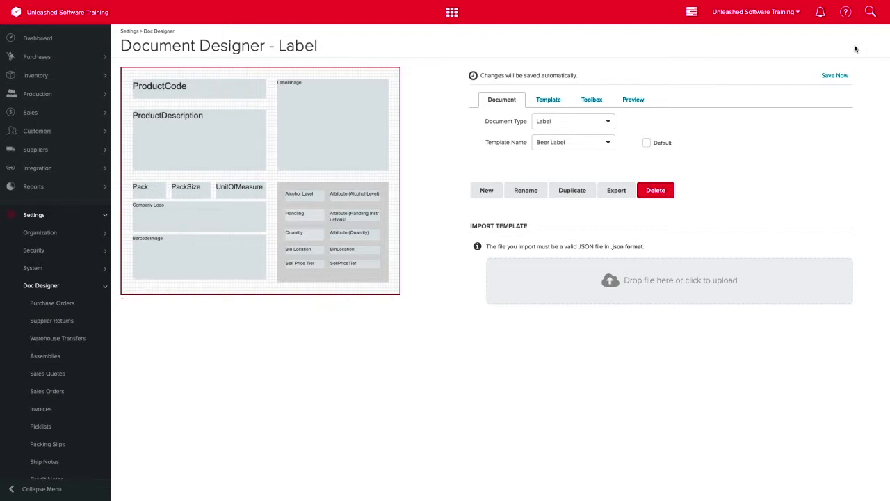
click(36, 75)
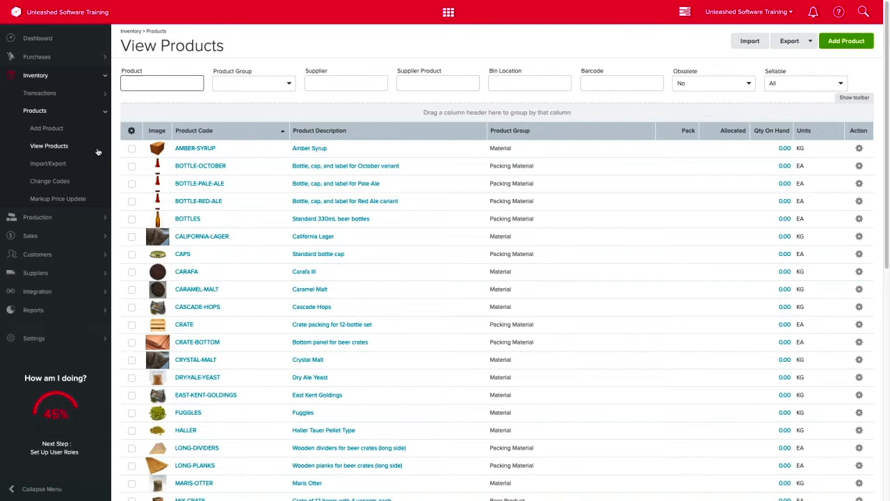
- Start a product label print for OCTOBER-FEST using the Beer Label layout
scroll(down, 3)
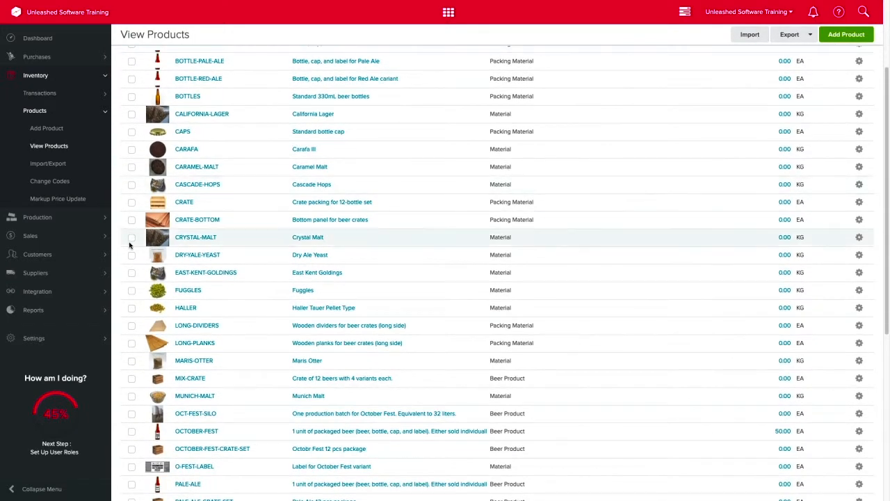
click(860, 432)
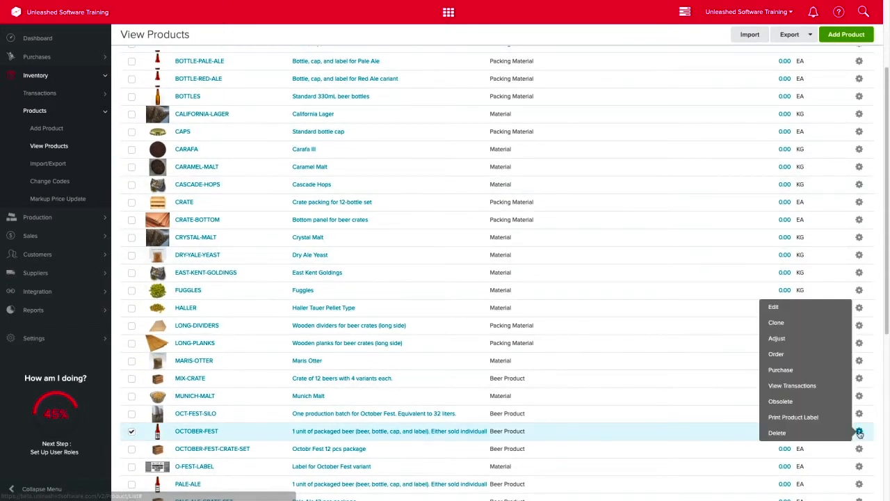
click(792, 417)
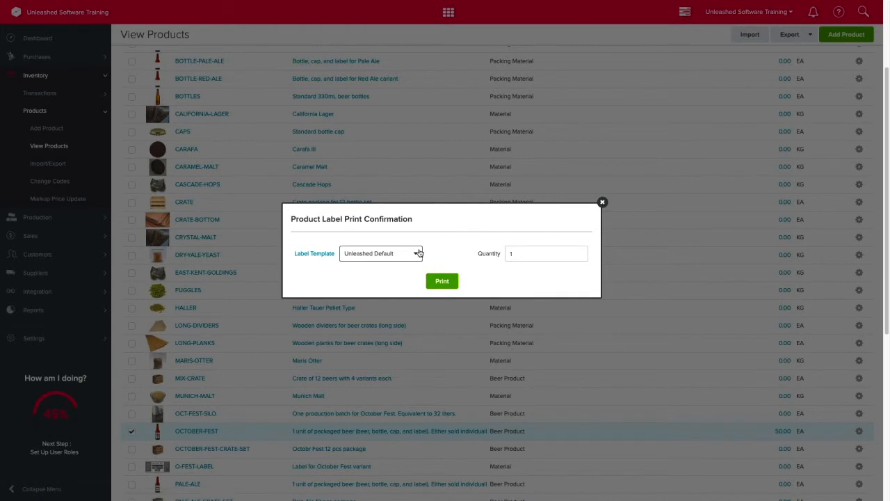
click(381, 253)
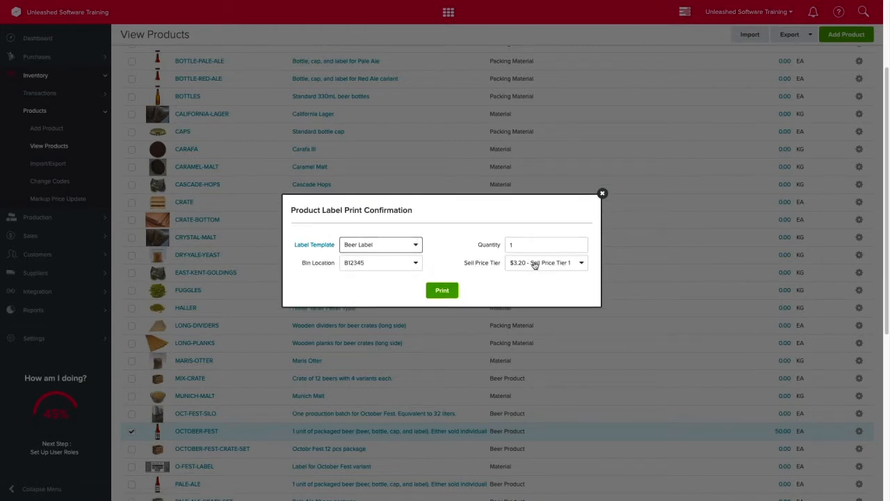
- Print 5 labels with the second sell price tier selected
click(545, 262)
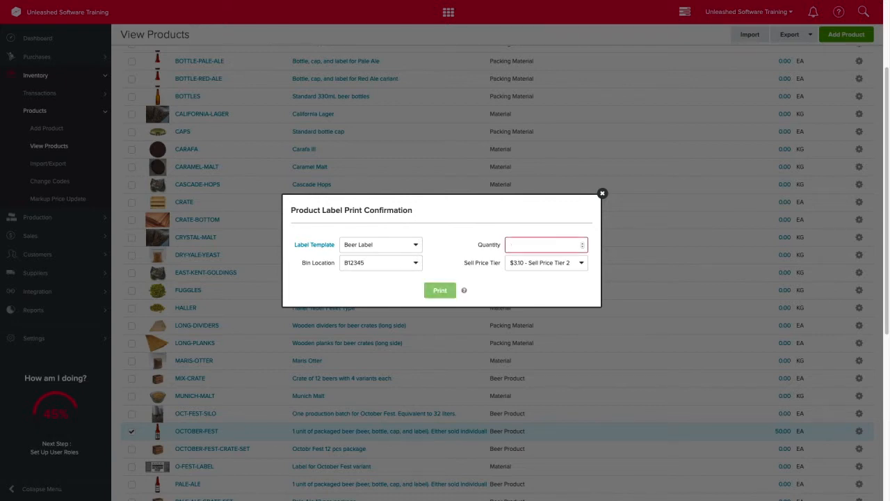
text(5)
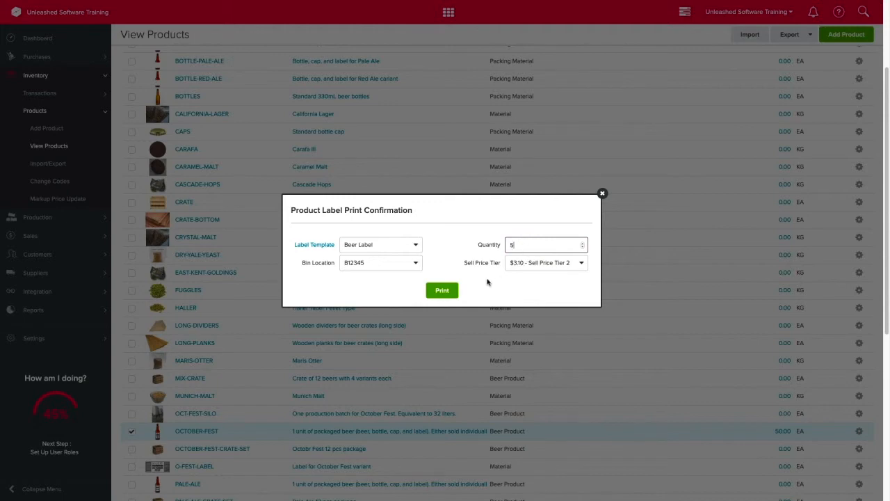
click(442, 290)
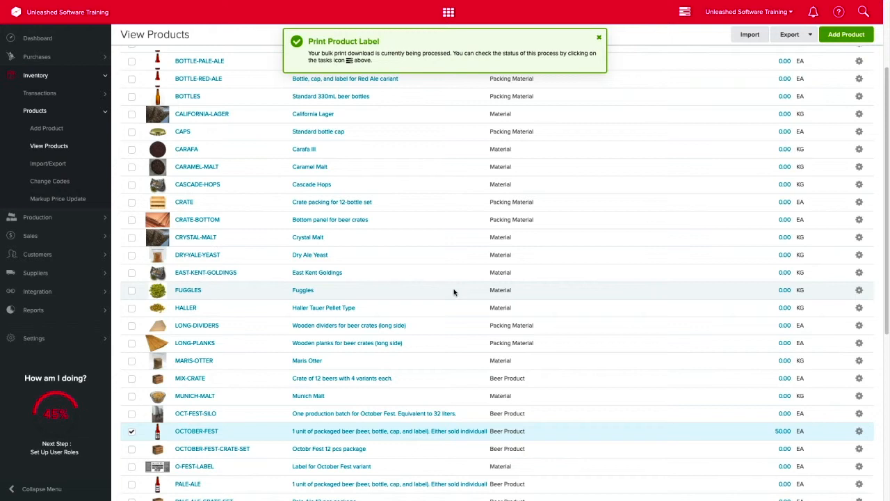
- Dismiss the green Print Product Label confirmation notification
click(598, 36)
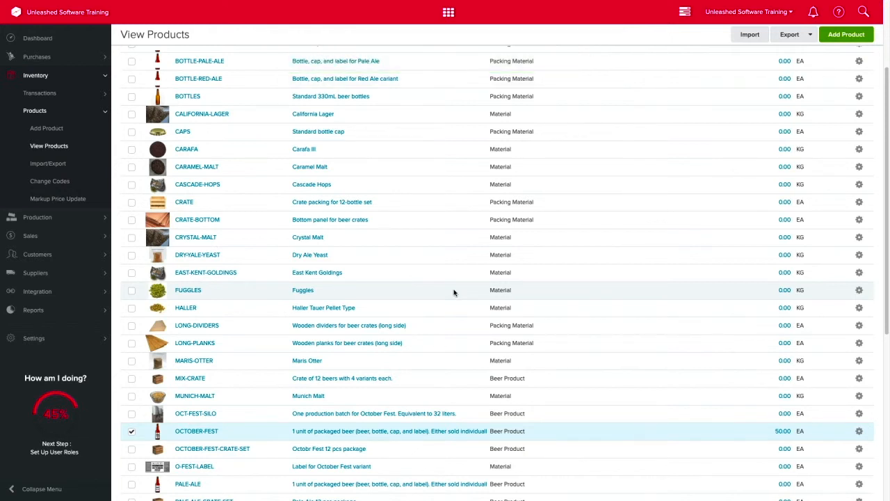
mouse_move(675, 28)
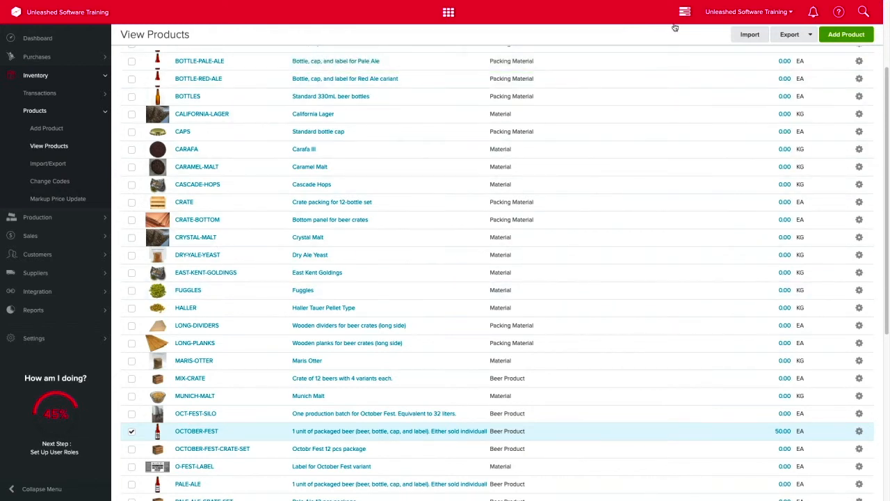